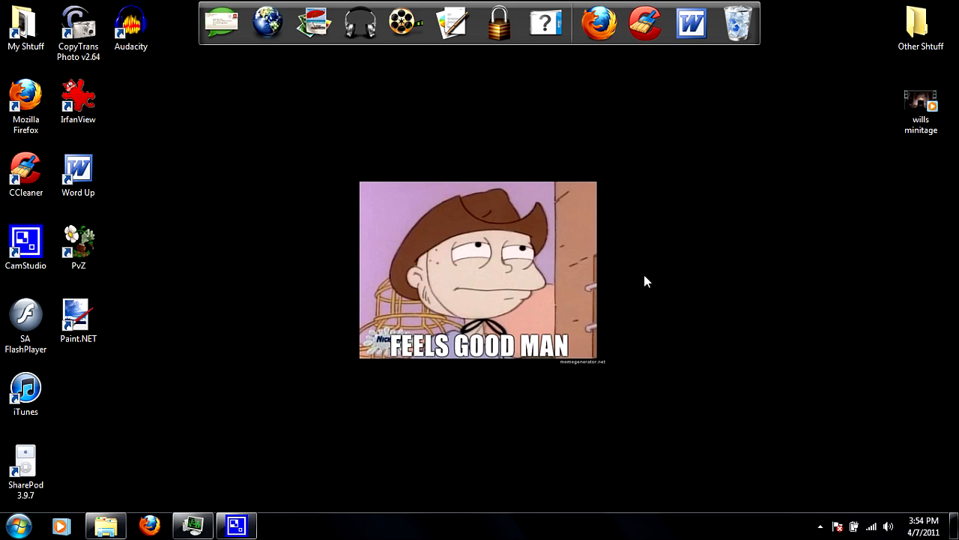
pyautogui.moveTo(674, 288)
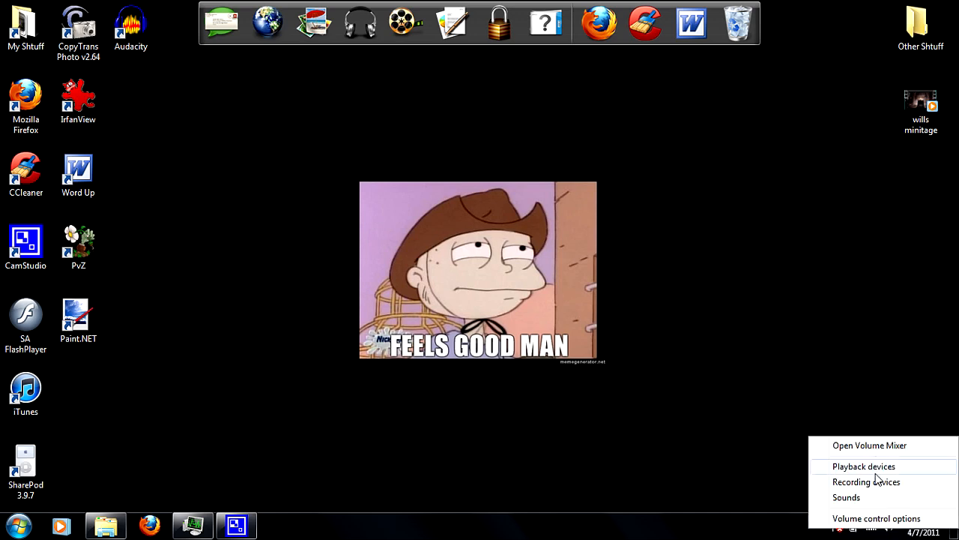
# Step: Show the Recording devices list with Microphone and Stereo Mix from the tray speaker icon
pyautogui.click(866, 481)
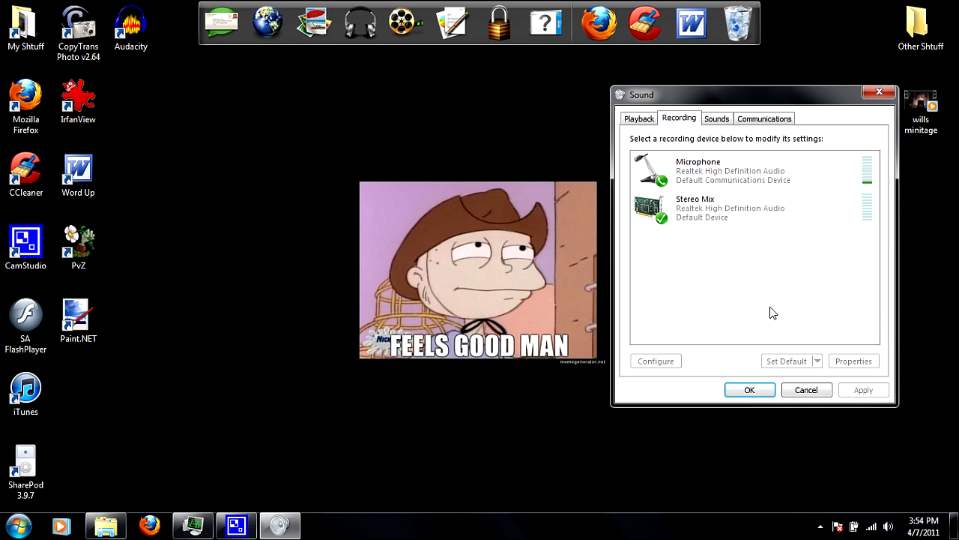
pyautogui.moveTo(759, 306)
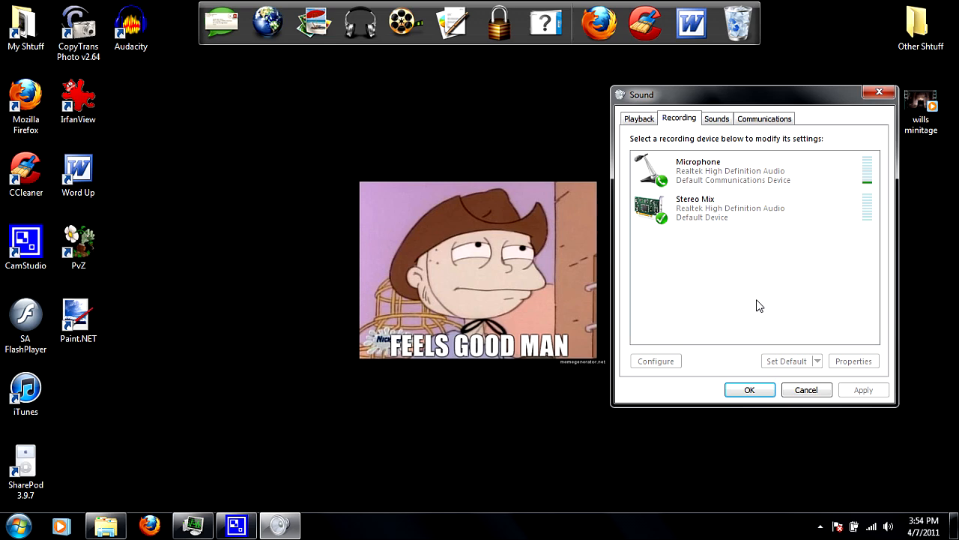
pyautogui.click(750, 171)
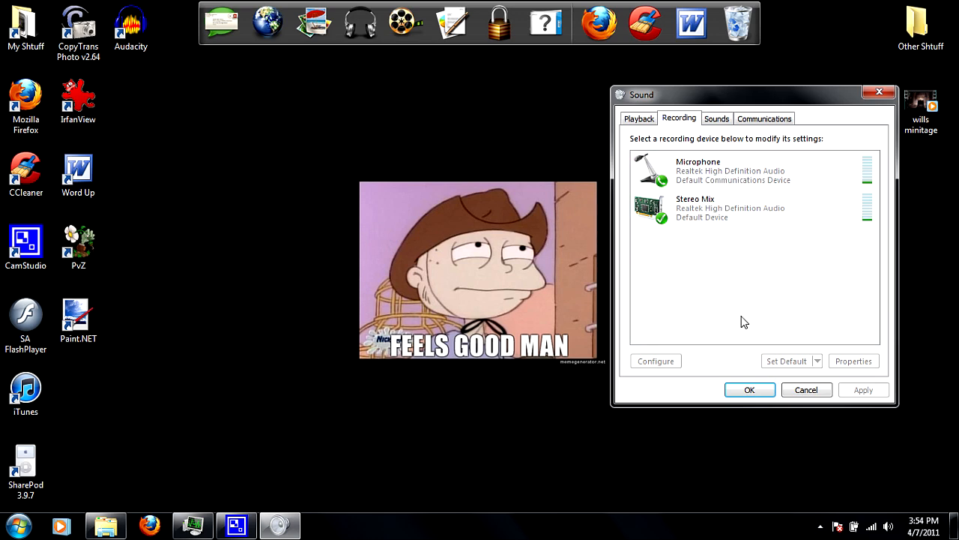
pyautogui.moveTo(742, 312)
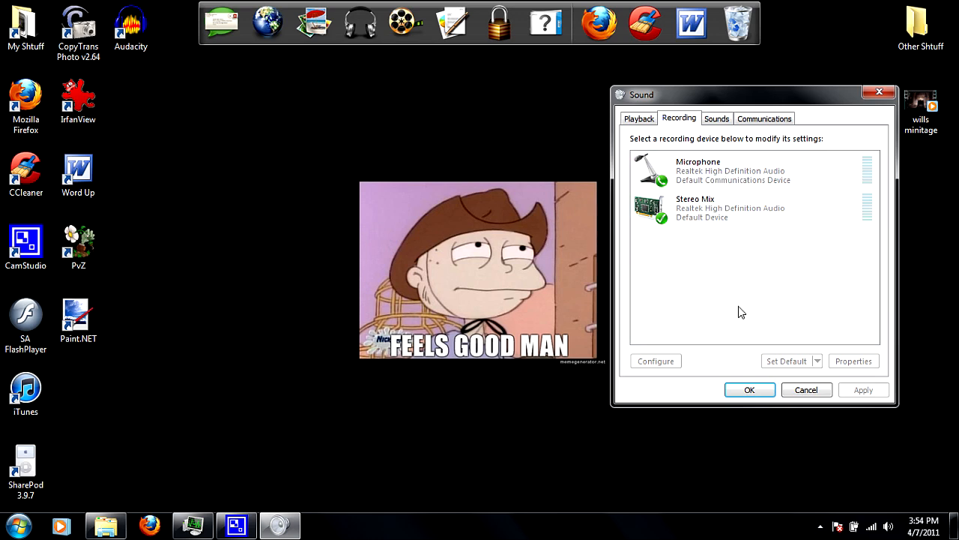
pyautogui.moveTo(743, 300)
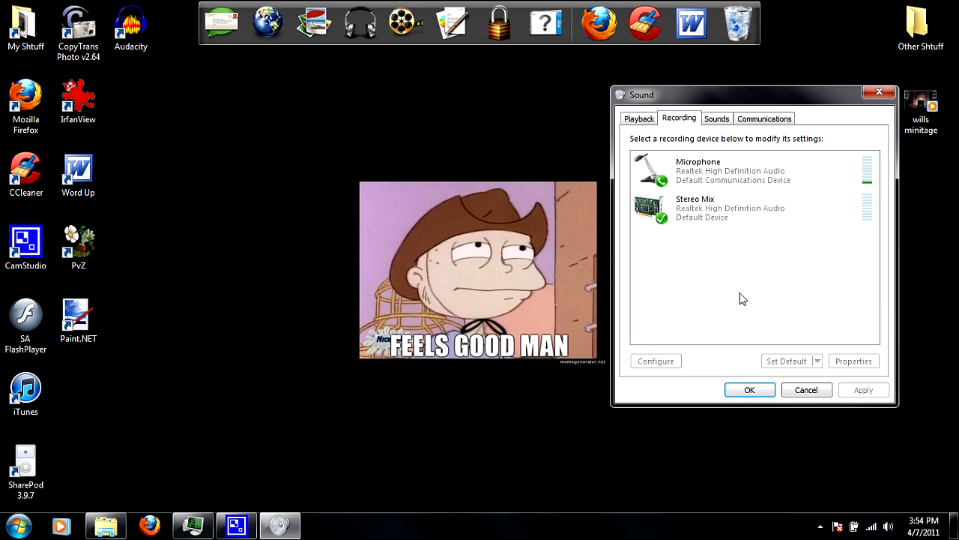
pyautogui.moveTo(727, 270)
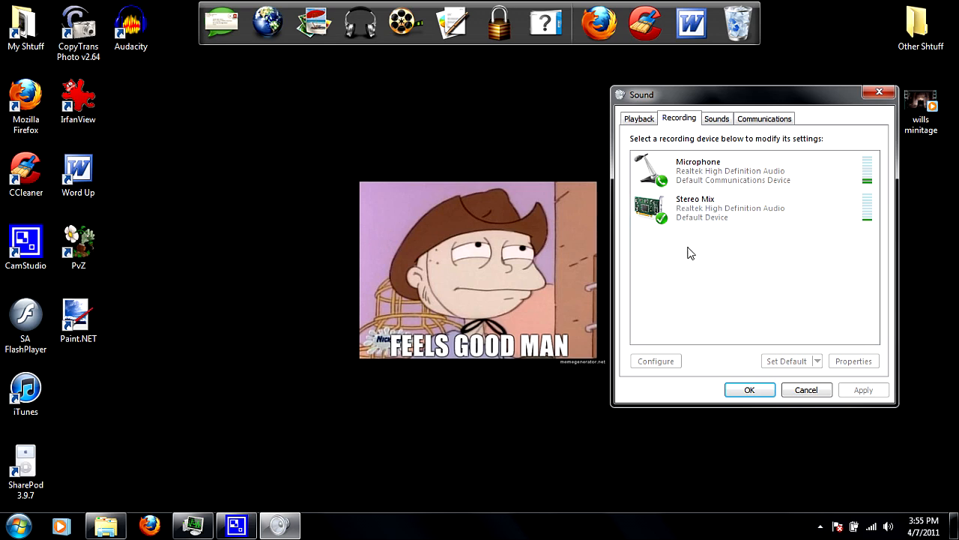
pyautogui.moveTo(704, 253)
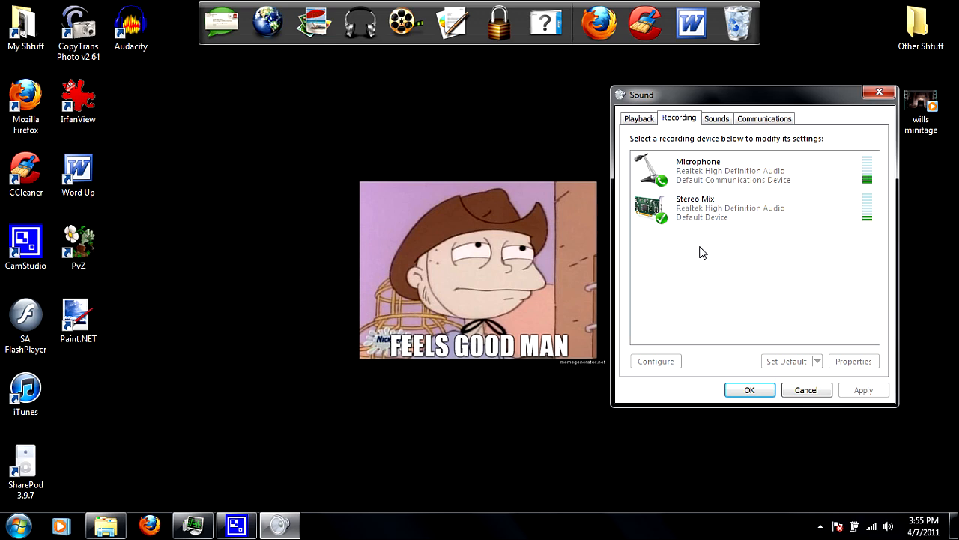
pyautogui.rightClick(702, 252)
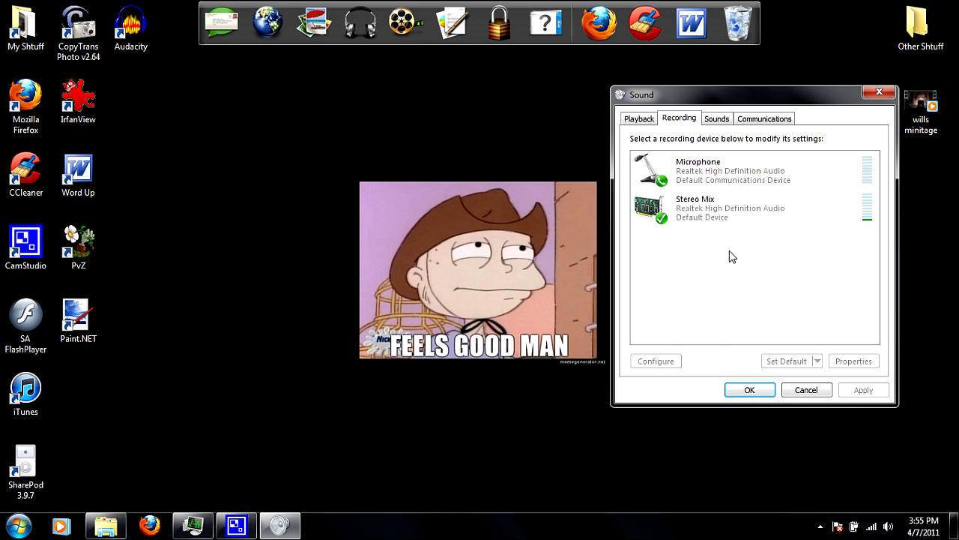
pyautogui.moveTo(692, 249)
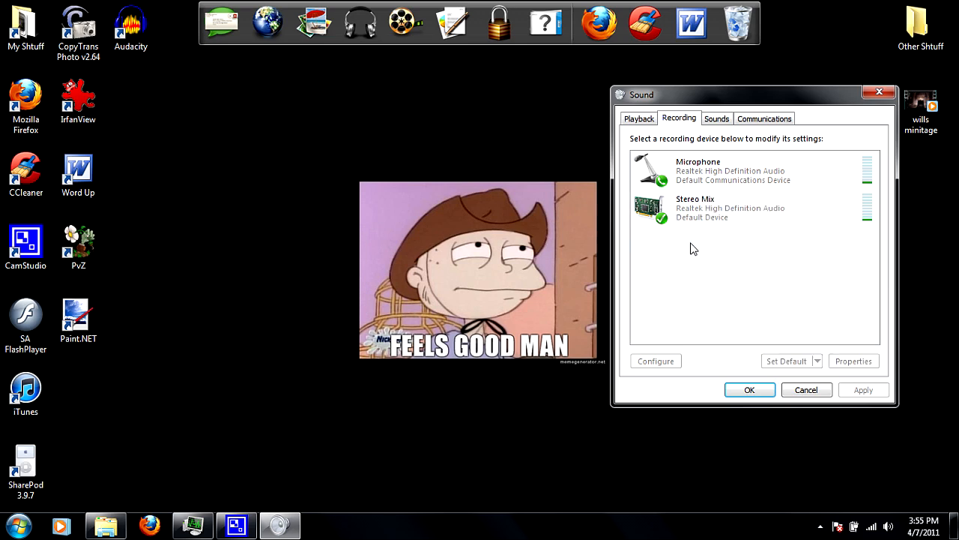
pyautogui.click(731, 206)
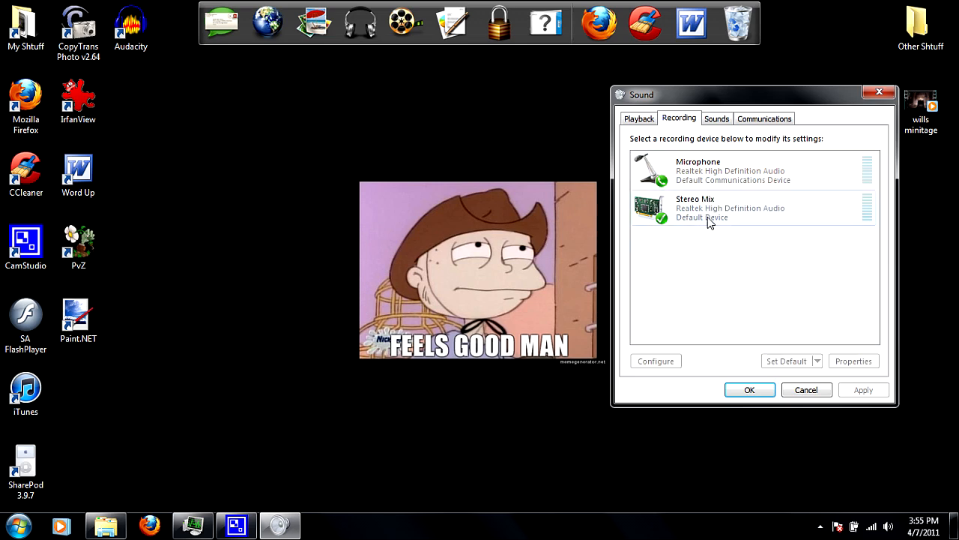
pyautogui.rightClick(707, 218)
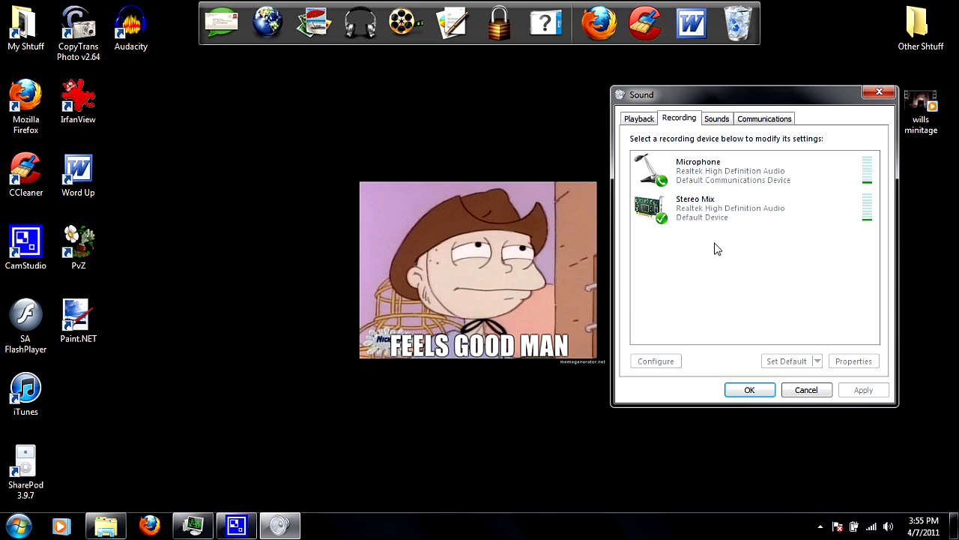
pyautogui.rightClick(712, 171)
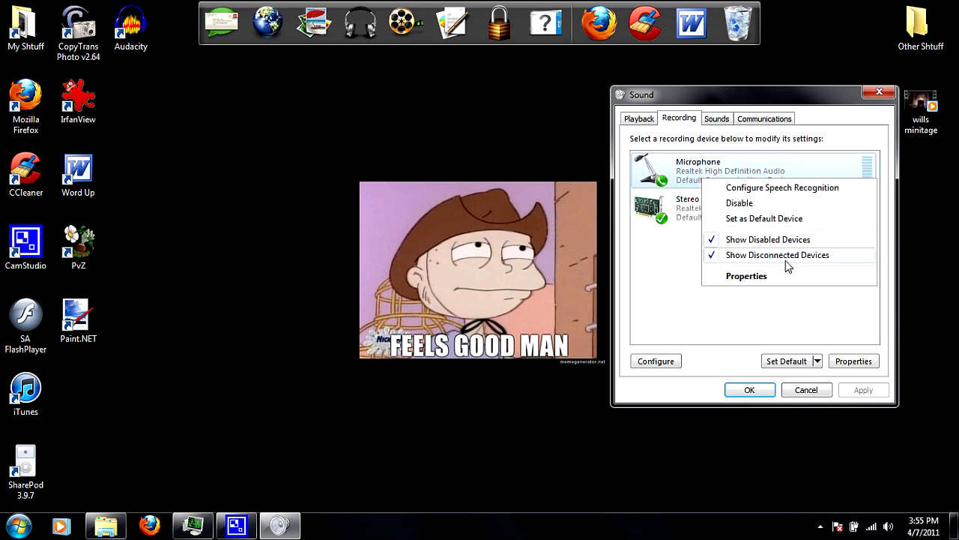
pyautogui.click(747, 276)
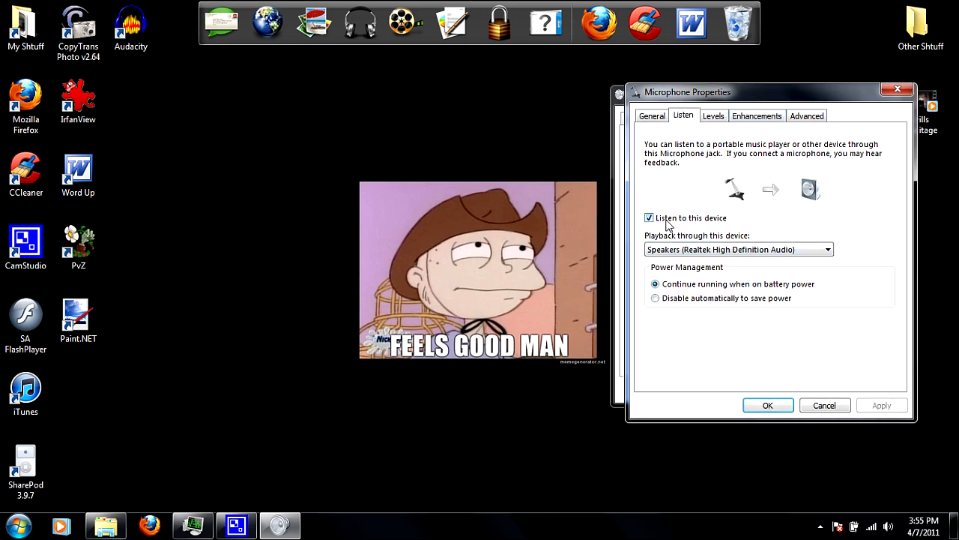
pyautogui.moveTo(847, 341)
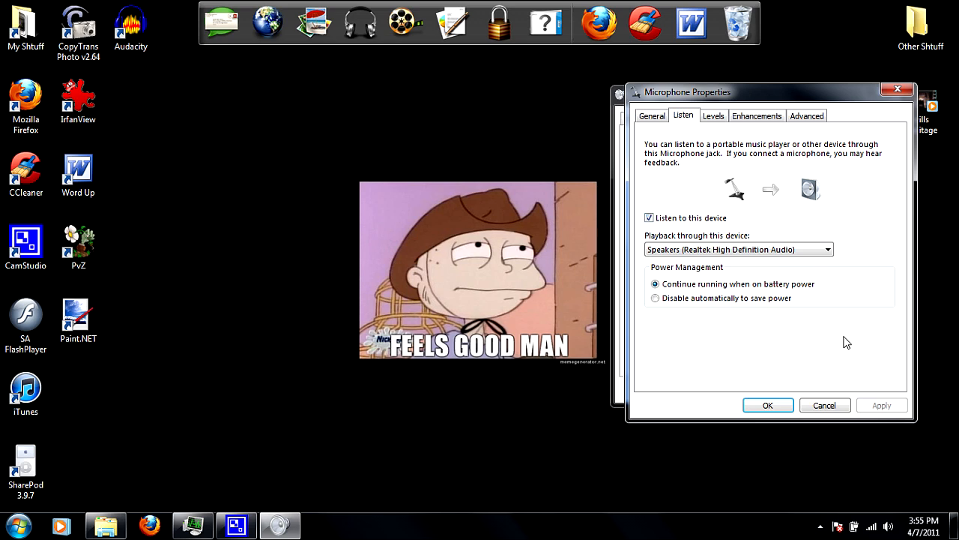
pyautogui.moveTo(872, 405)
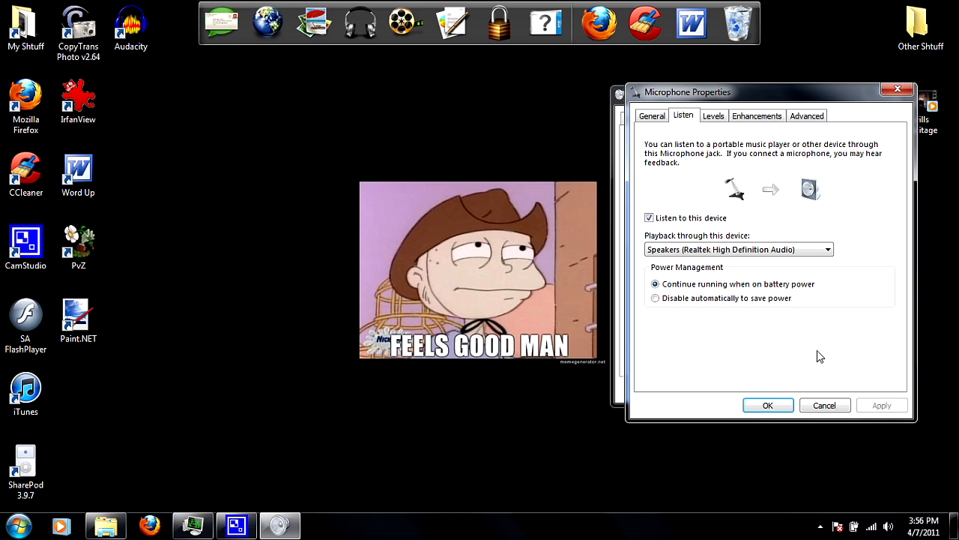
pyautogui.moveTo(794, 343)
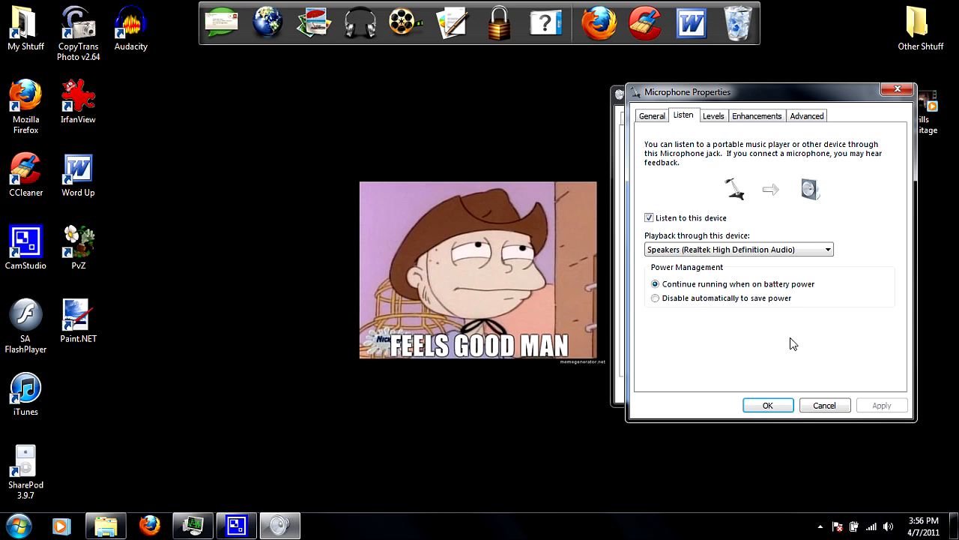
pyautogui.moveTo(828, 353)
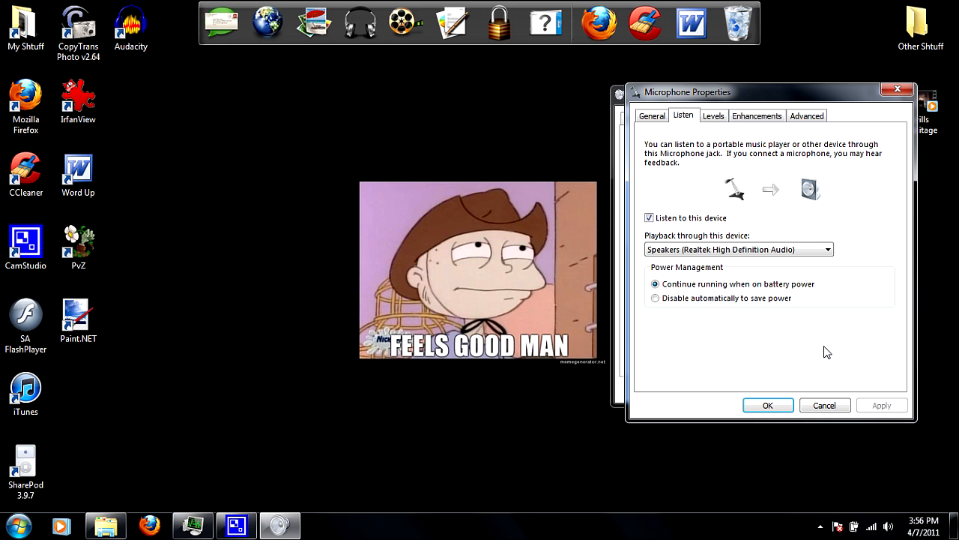
pyautogui.moveTo(775, 351)
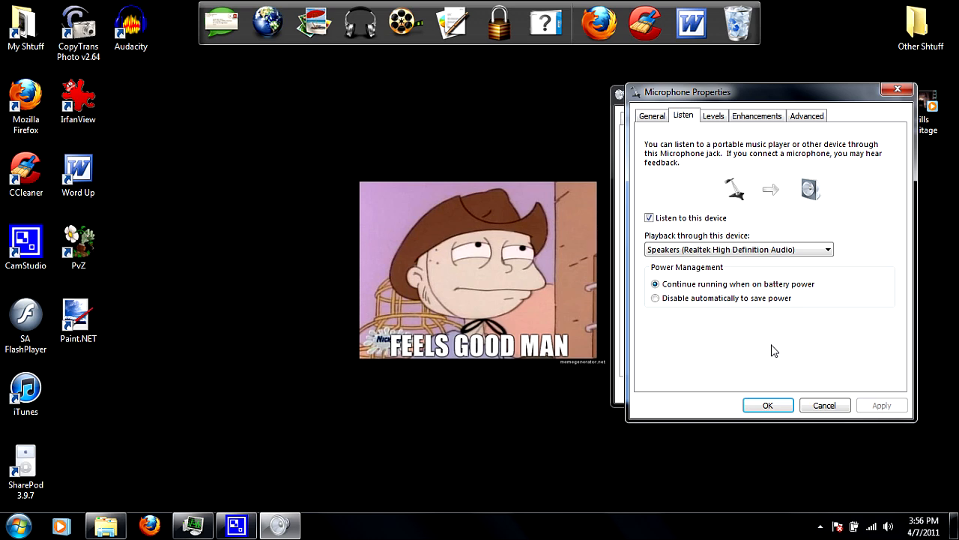
pyautogui.moveTo(752, 285)
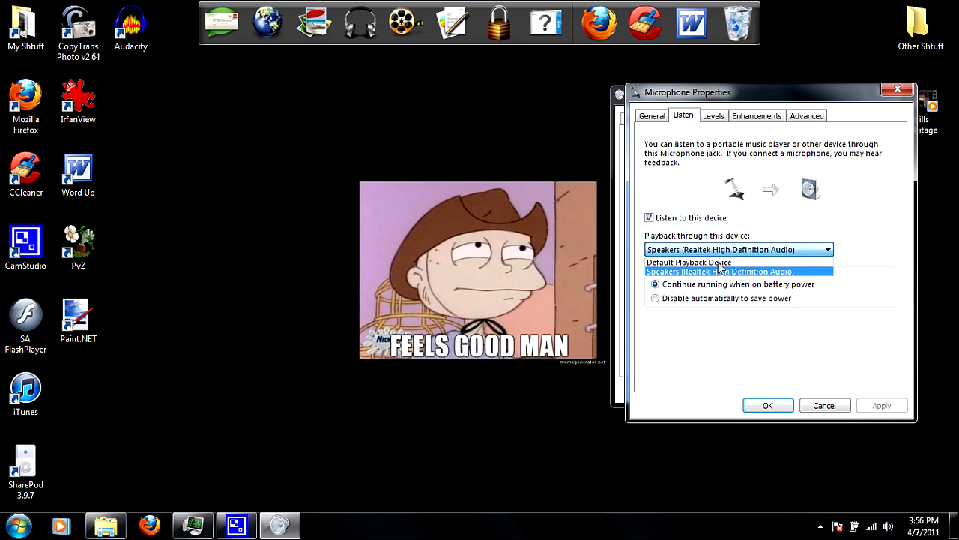
pyautogui.click(719, 270)
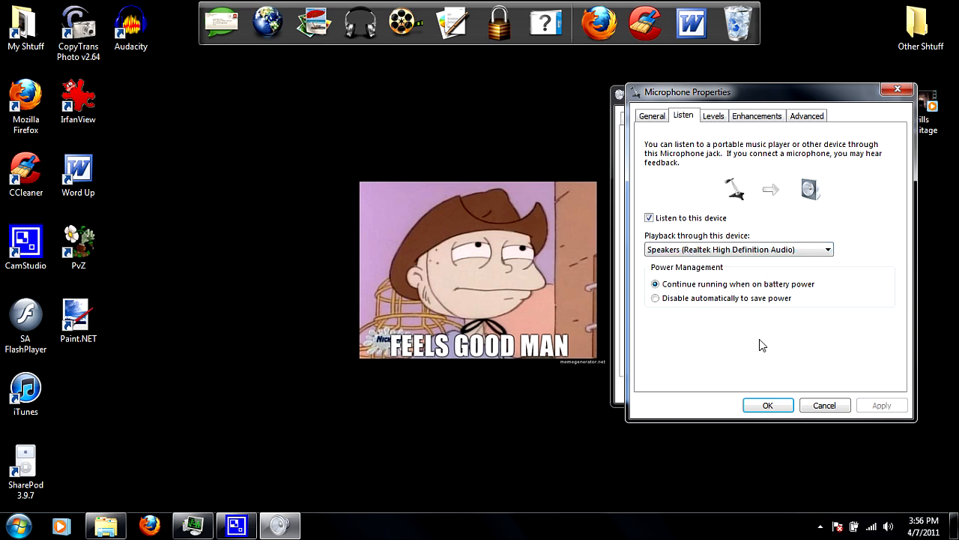
pyautogui.click(768, 405)
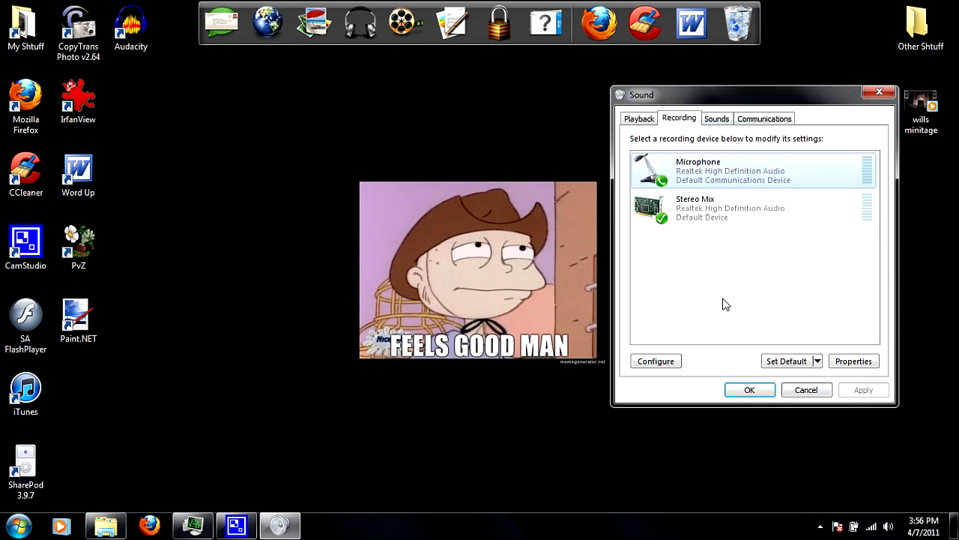
# Step: Review the Speakers' properties and output levels from the Playback devices list
pyautogui.click(639, 117)
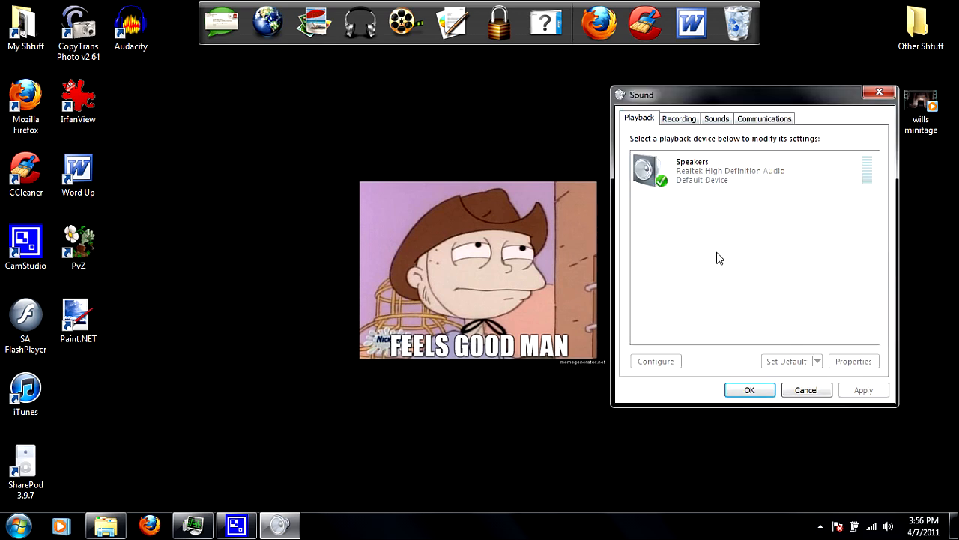
pyautogui.moveTo(723, 243)
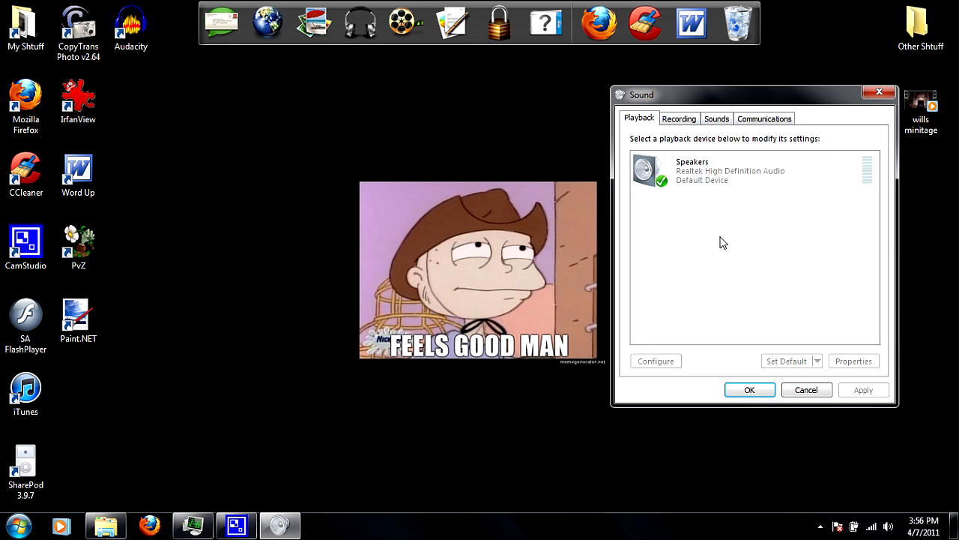
pyautogui.rightClick(689, 170)
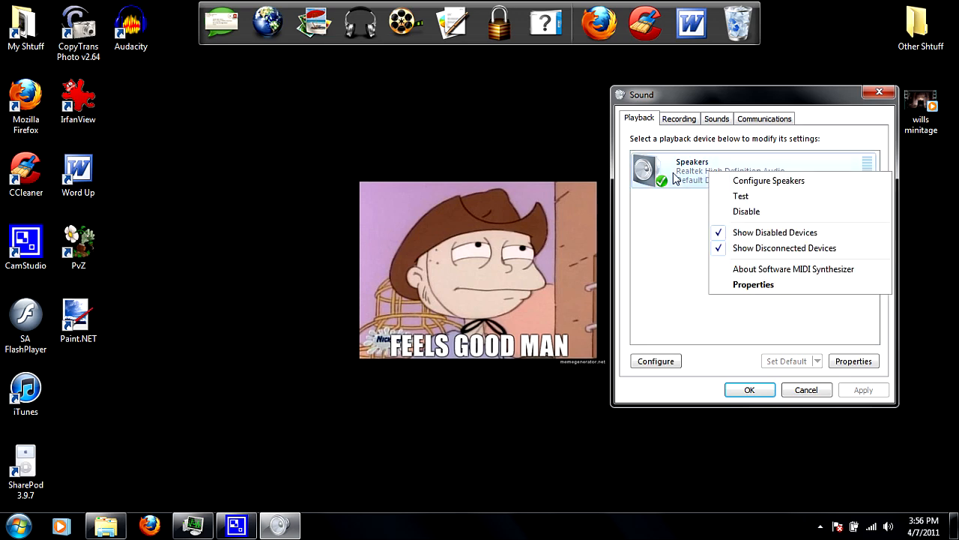
pyautogui.click(752, 285)
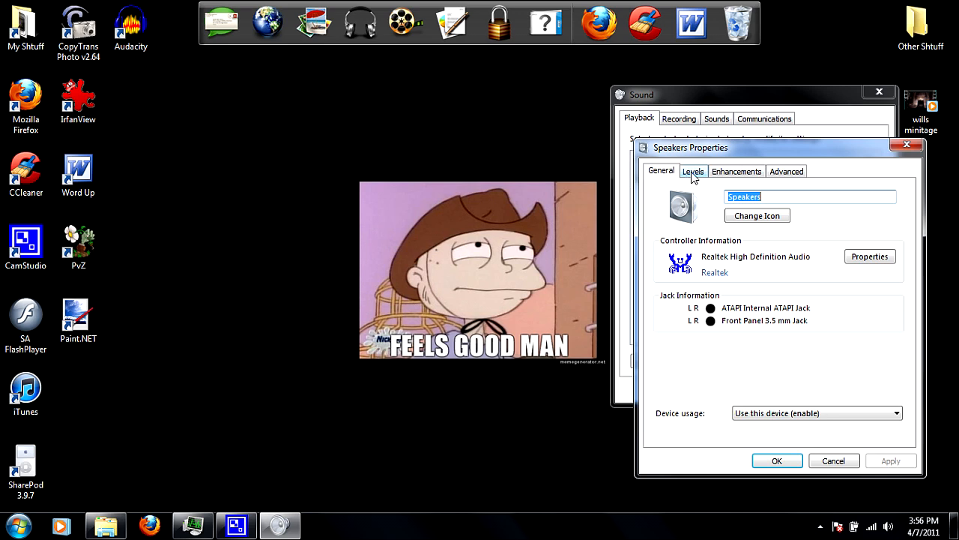
pyautogui.click(693, 171)
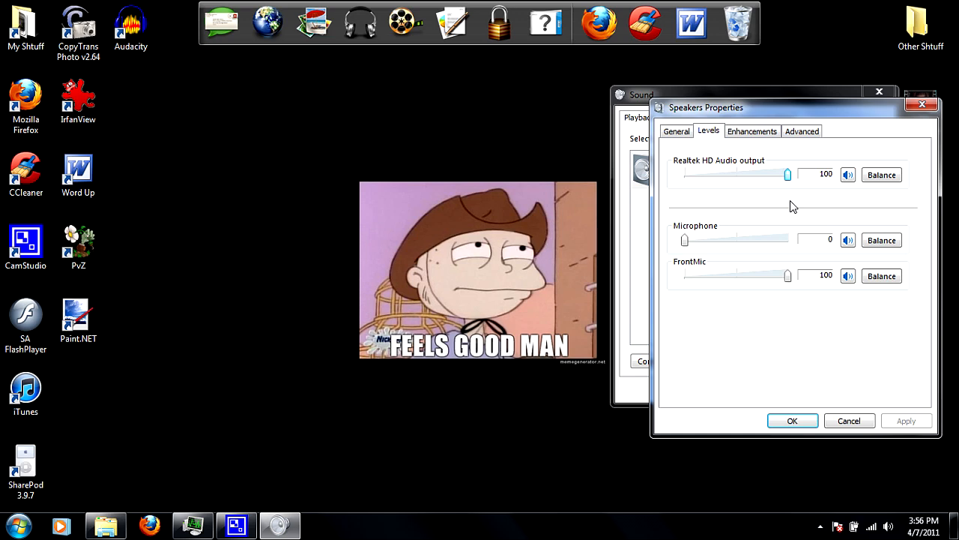
pyautogui.moveTo(830, 332)
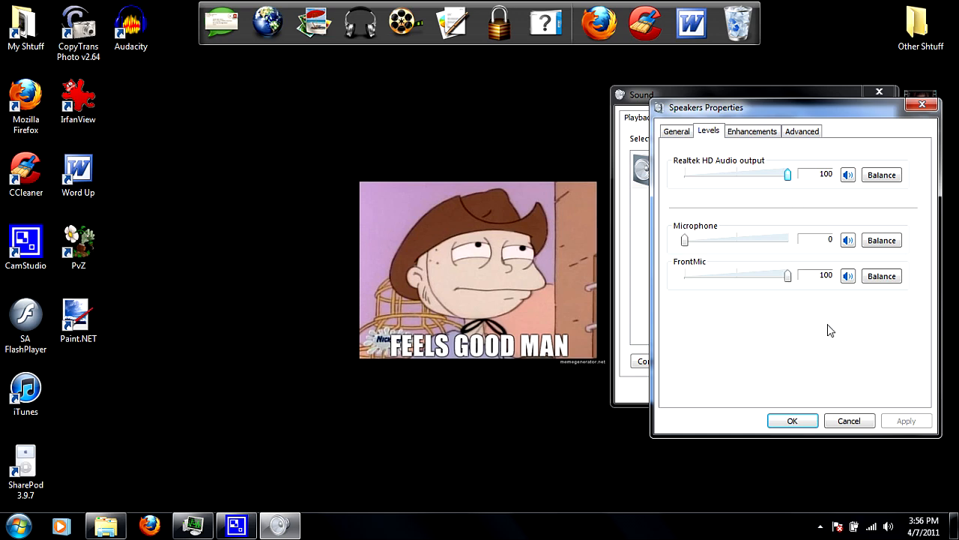
pyautogui.moveTo(674, 246)
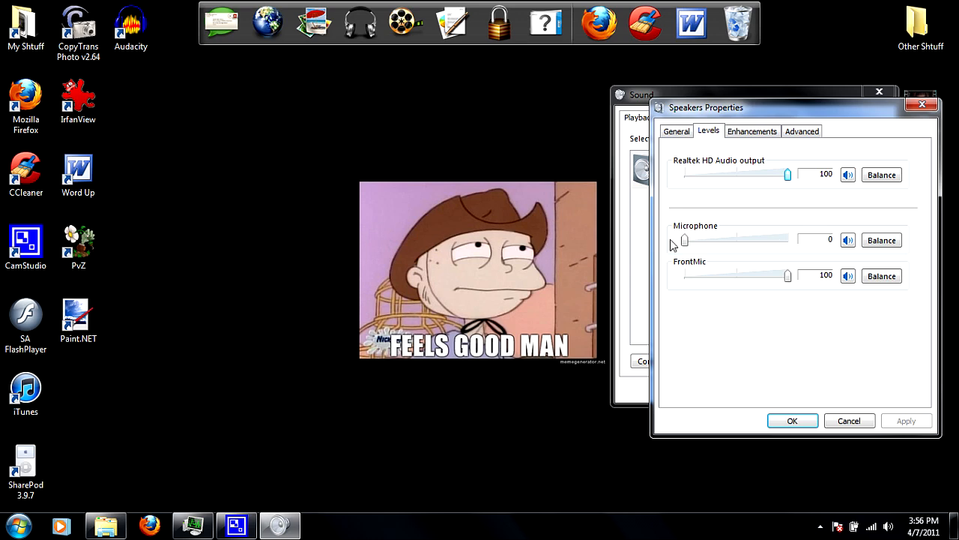
pyautogui.click(676, 131)
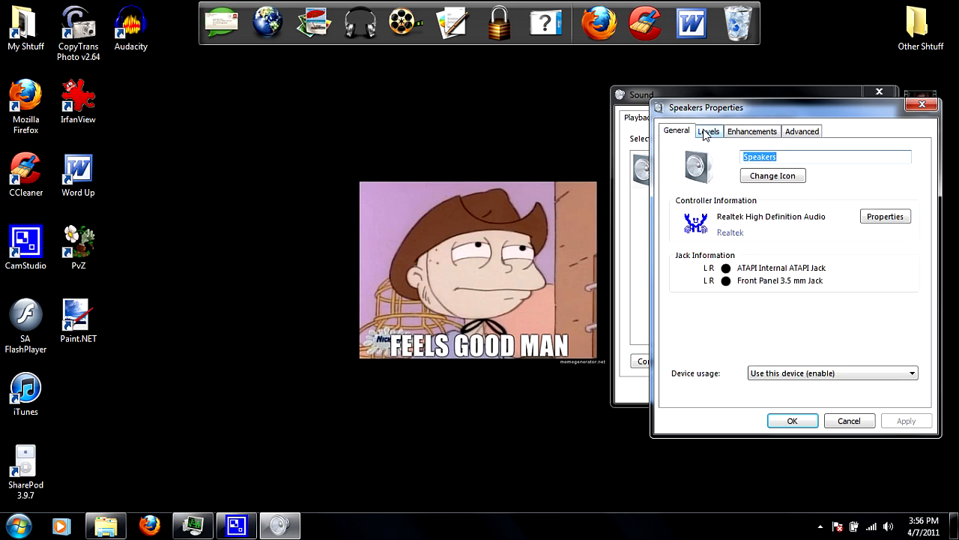
pyautogui.click(708, 130)
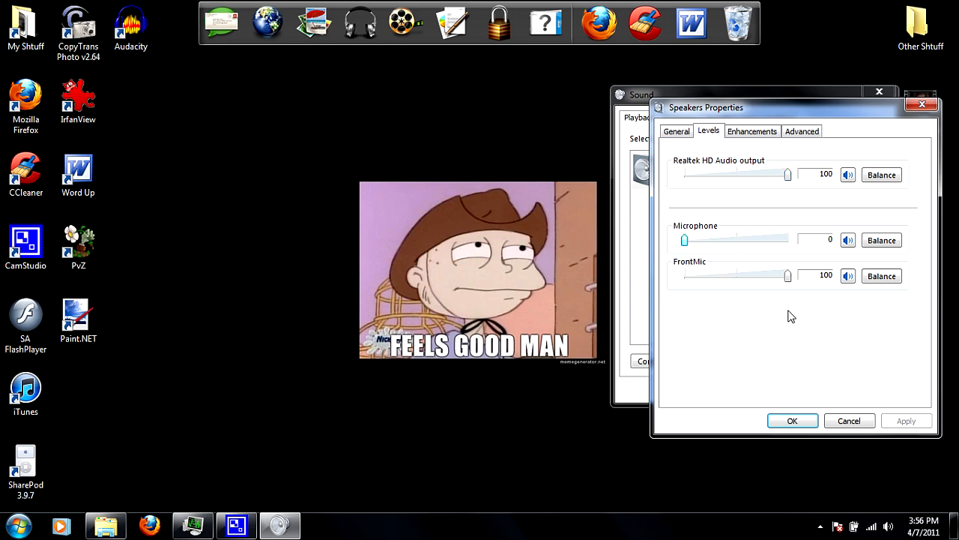
pyautogui.moveTo(816, 423)
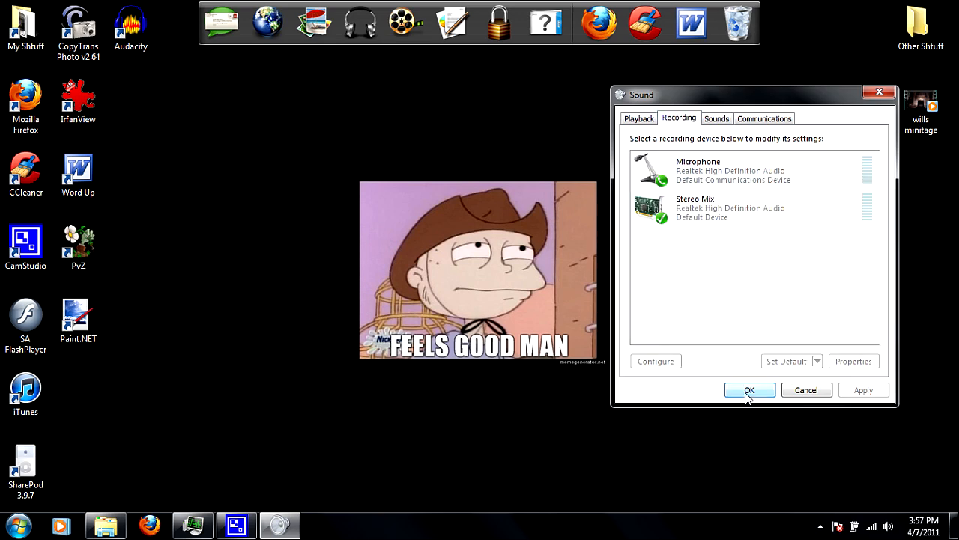
# Step: Close the Sound dialog with OK, keeping Stereo Mix as default recording device
pyautogui.click(750, 389)
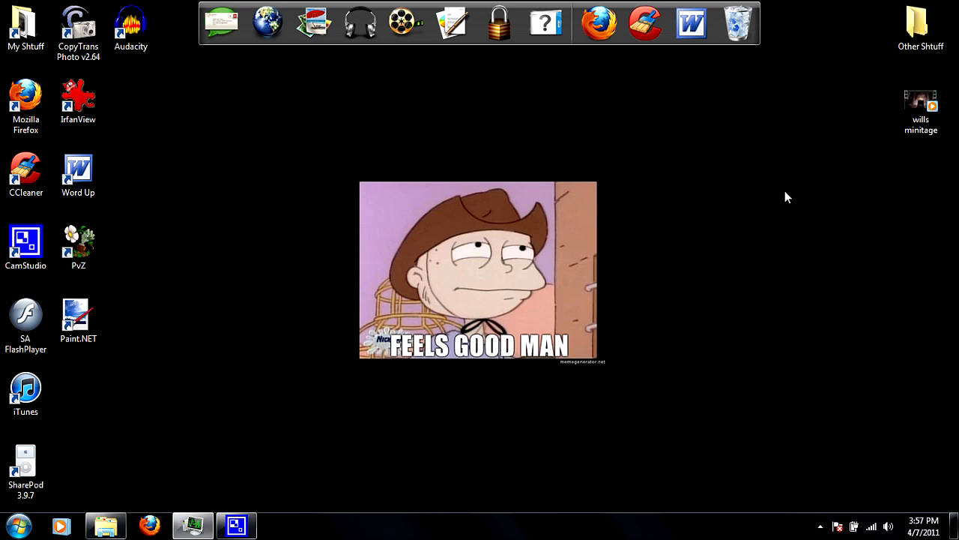
# Step: Launch CamStudio from the desktop and show its Options menu for audio settings
pyautogui.click(25, 243)
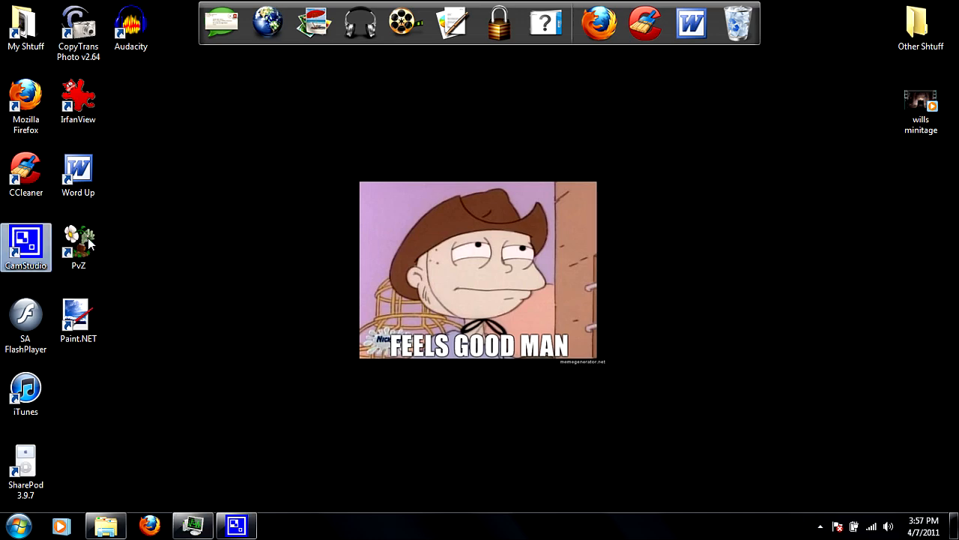
pyautogui.doubleClick(26, 247)
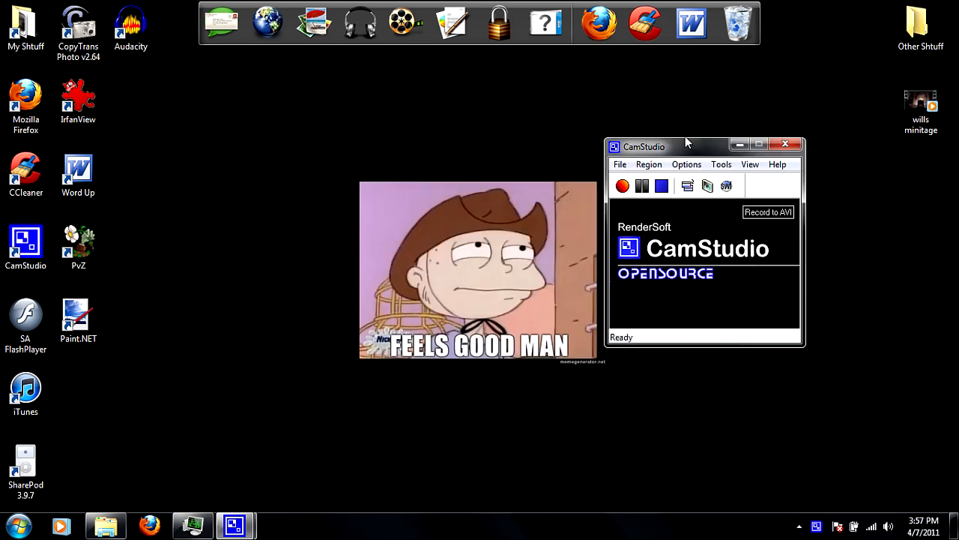
pyautogui.click(687, 164)
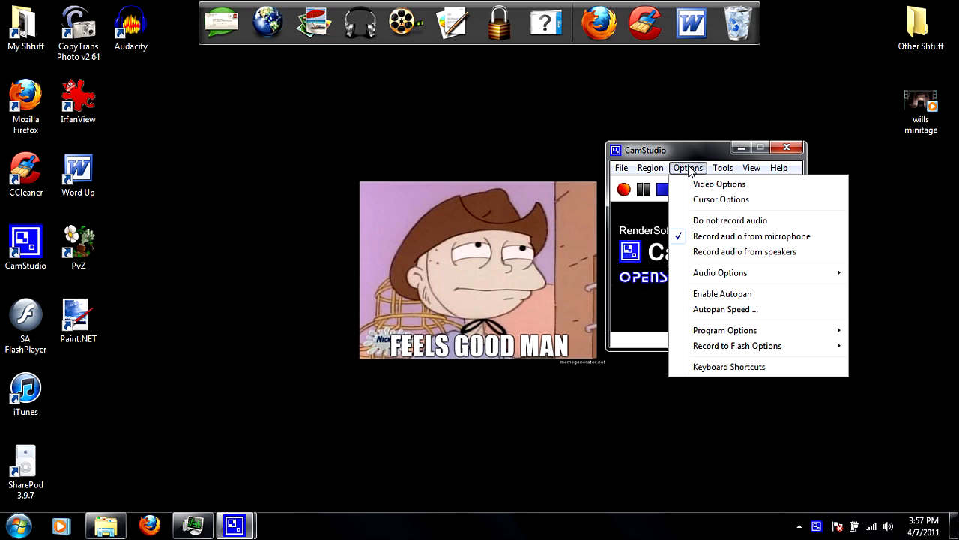
pyautogui.moveTo(744, 264)
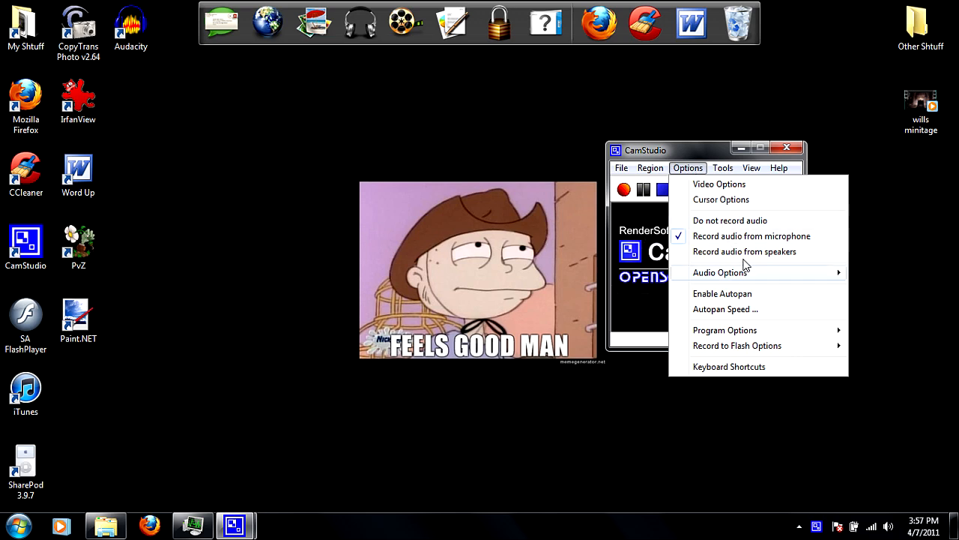
pyautogui.moveTo(753, 237)
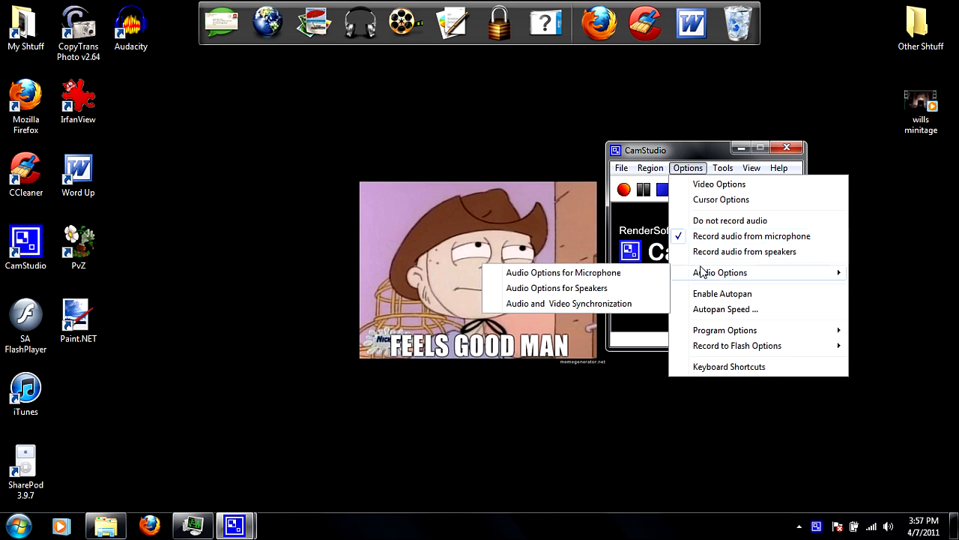
pyautogui.moveTo(564, 272)
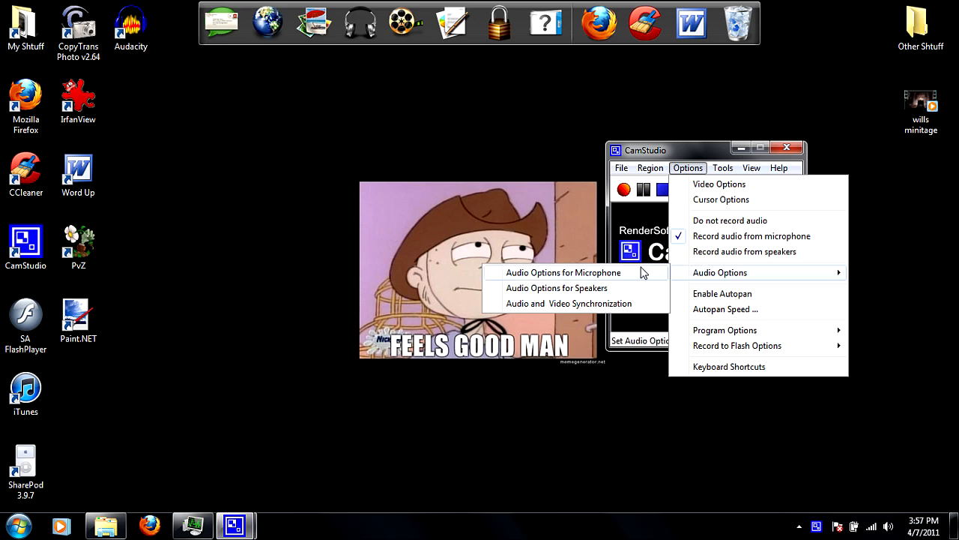
pyautogui.moveTo(593, 276)
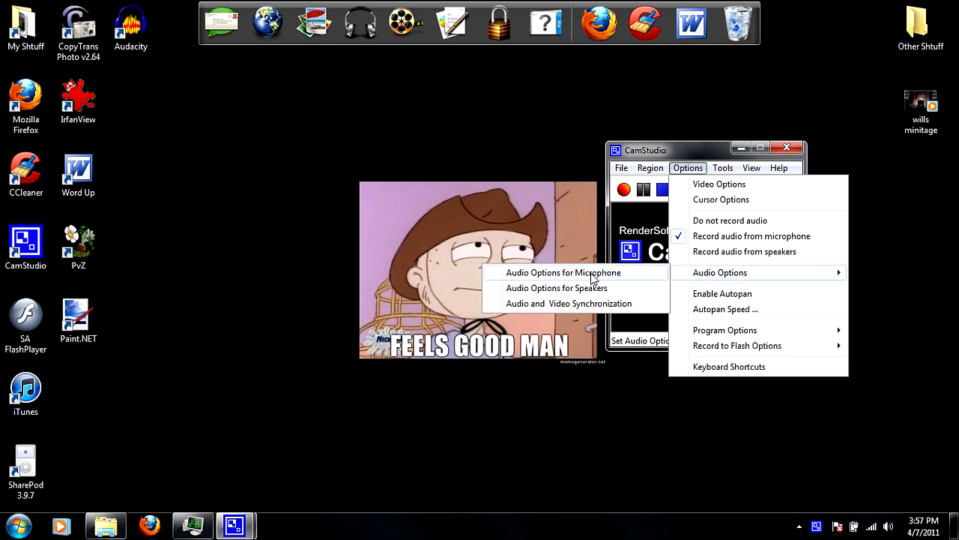
# Step: Set microphone audio options to Stereo Mix capture at 44.1 kHz stereo 16-bit, keeping MCI recording
pyautogui.click(563, 273)
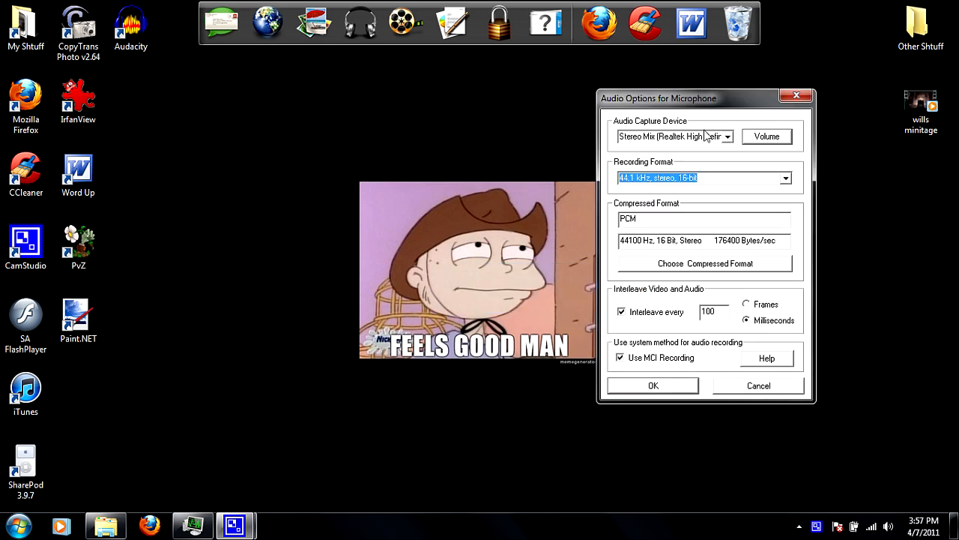
pyautogui.click(726, 135)
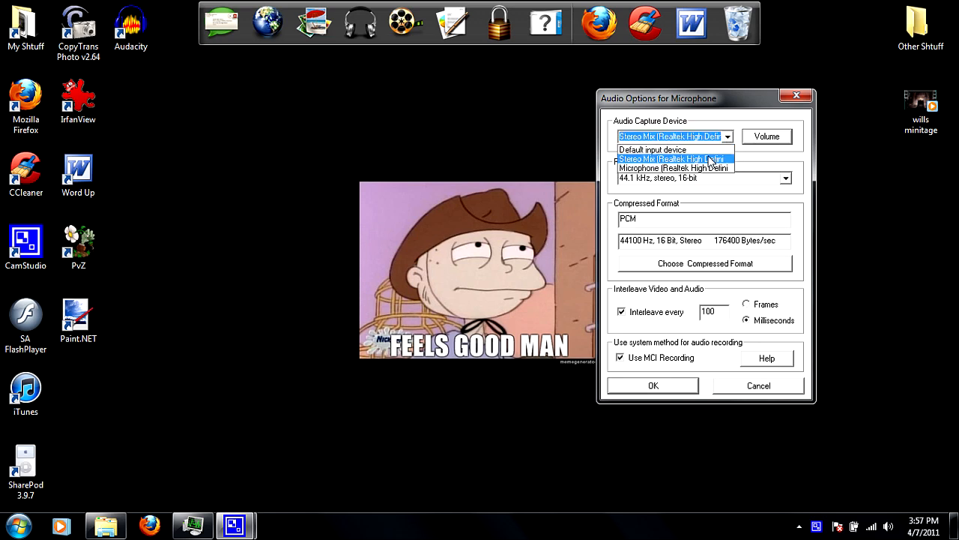
pyautogui.click(668, 159)
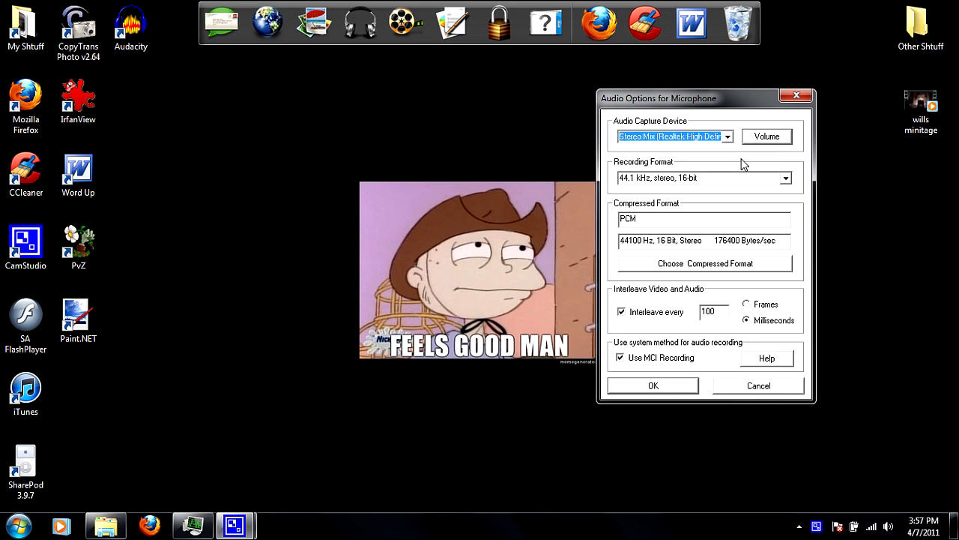
pyautogui.click(786, 177)
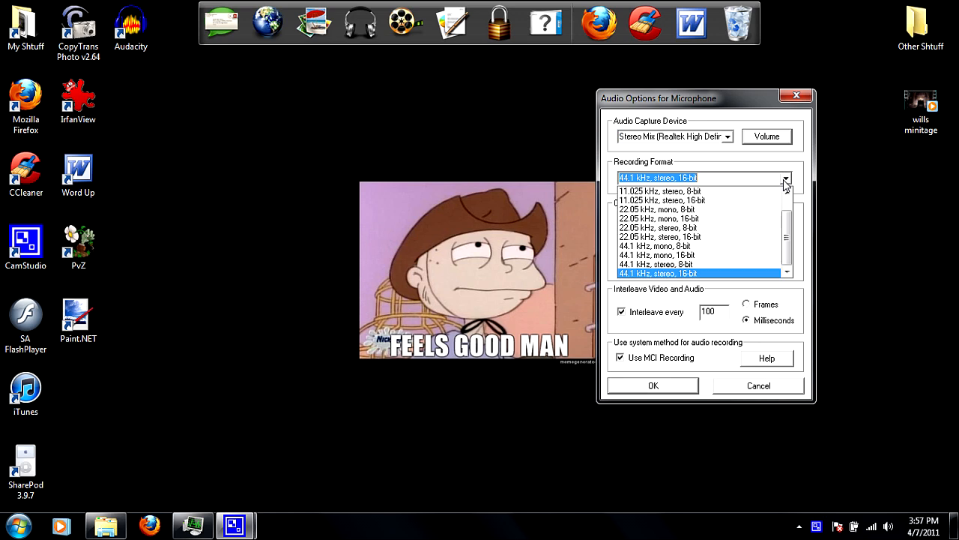
pyautogui.click(659, 273)
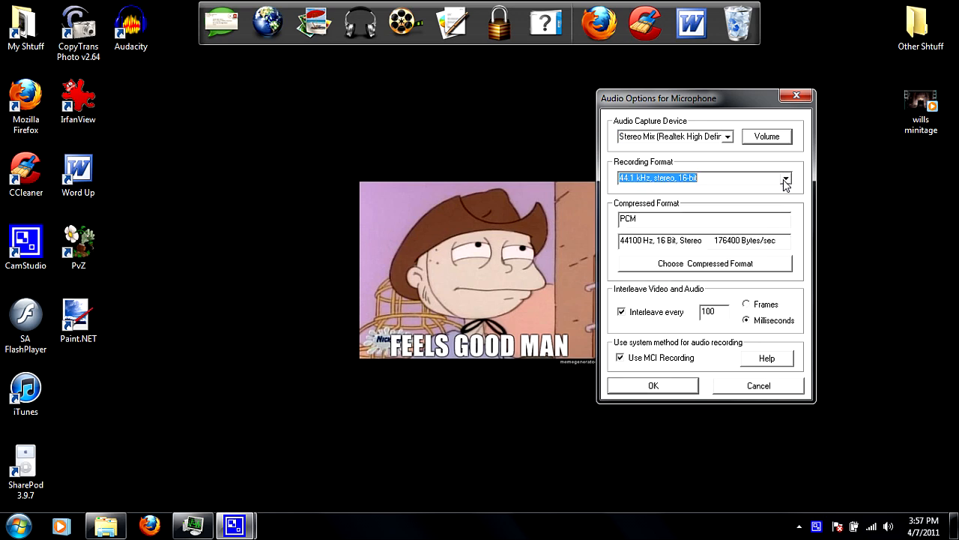
pyautogui.moveTo(635, 194)
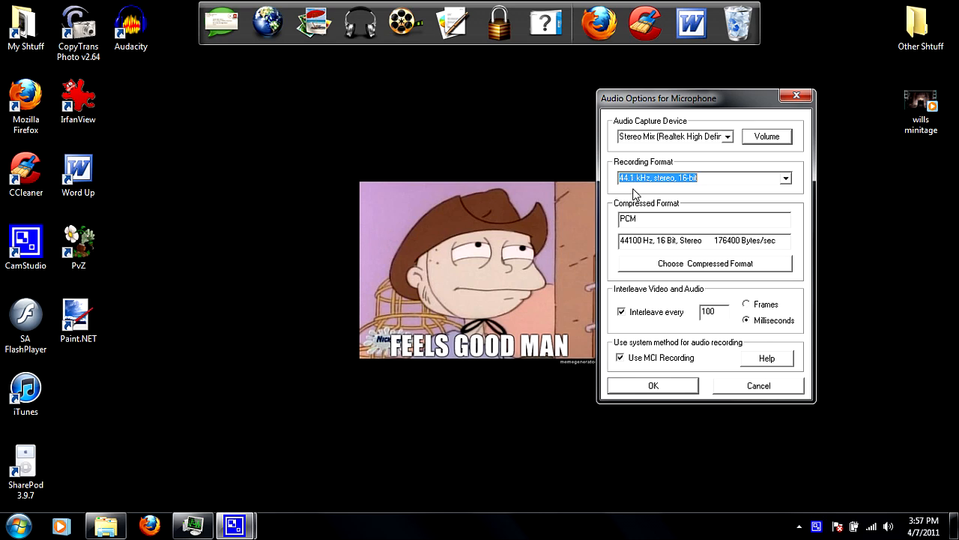
pyautogui.moveTo(719, 194)
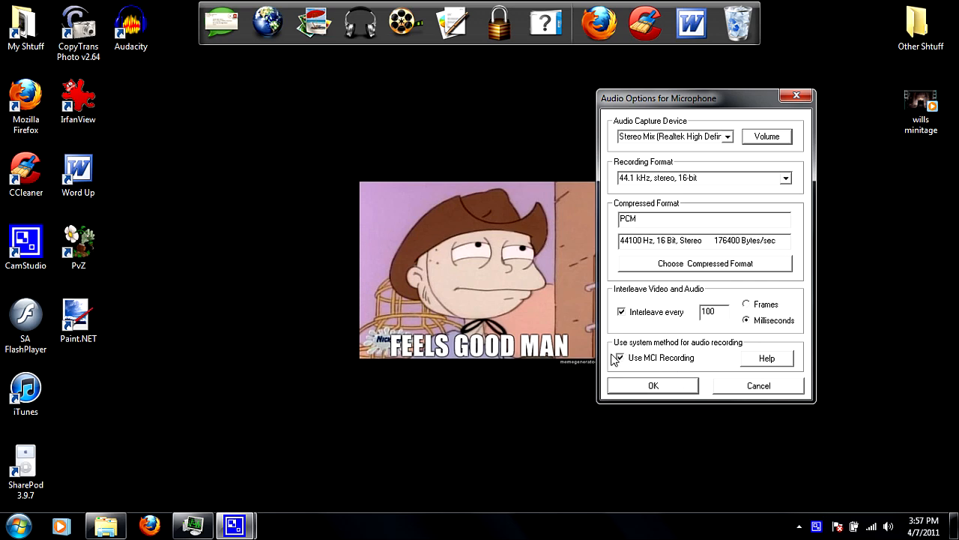
pyautogui.click(621, 357)
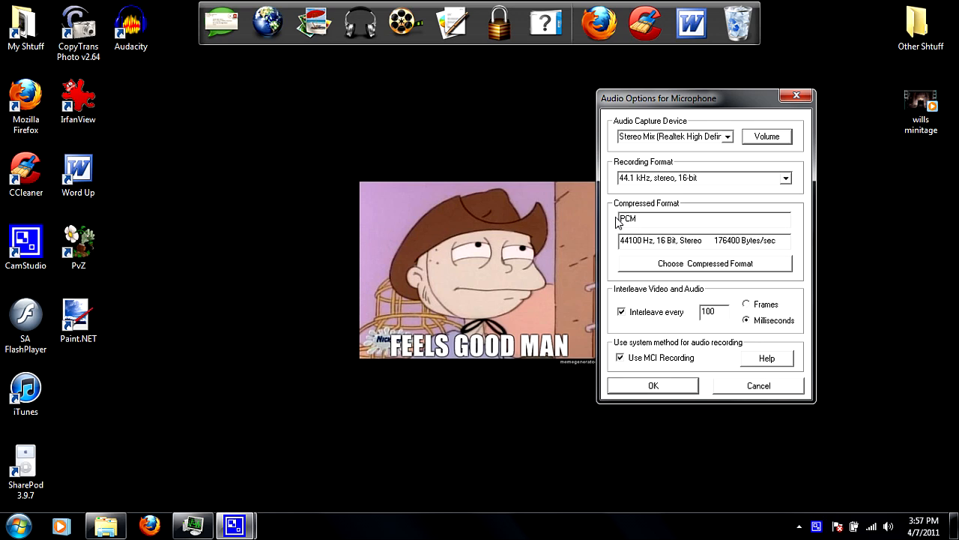
pyautogui.moveTo(712, 270)
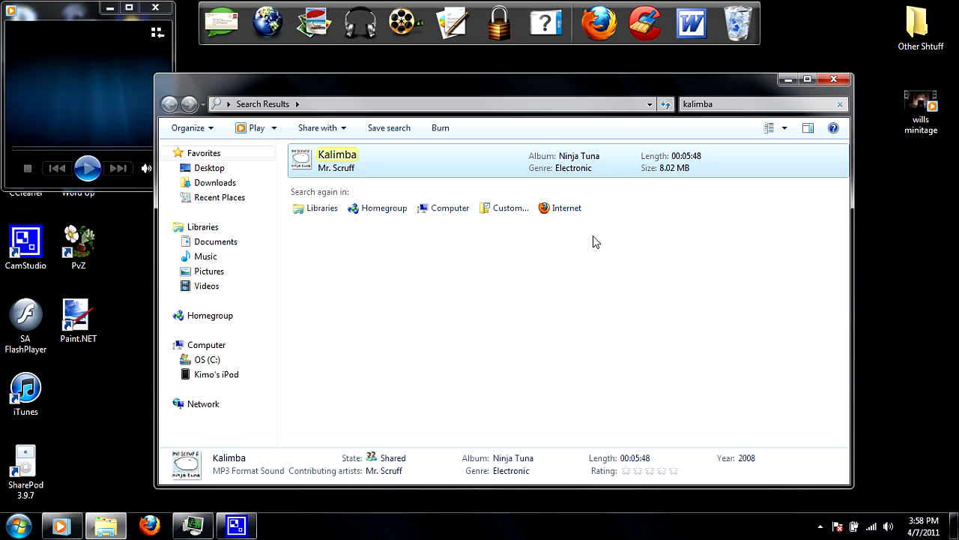
# Step: Play Mr. Scruff's Kalimba in Media Player, leave full screen and close the search results
pyautogui.click(87, 168)
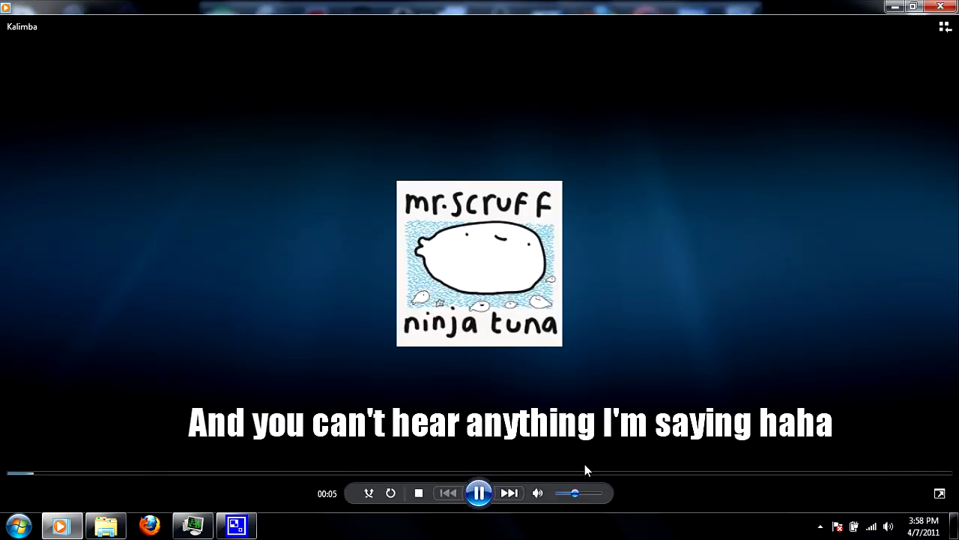
pyautogui.click(573, 492)
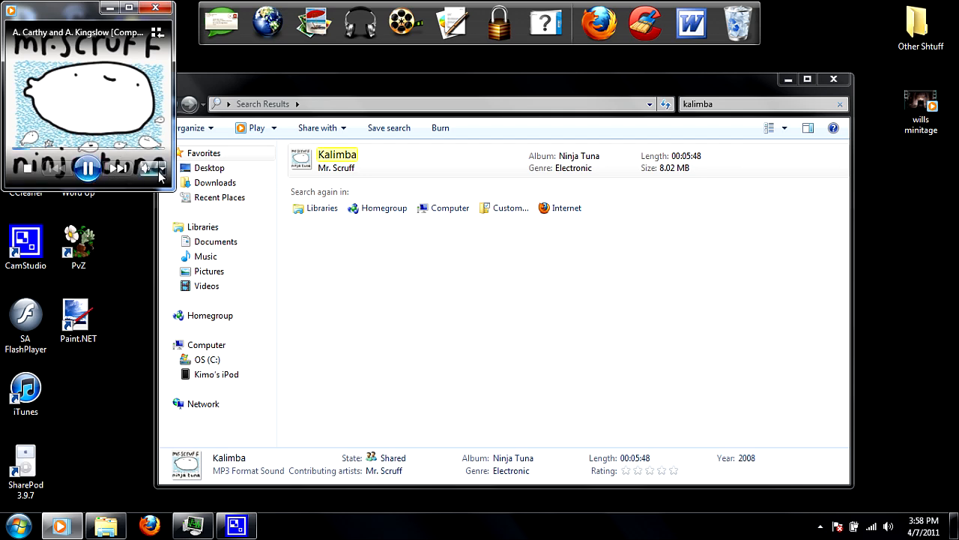
pyautogui.click(156, 168)
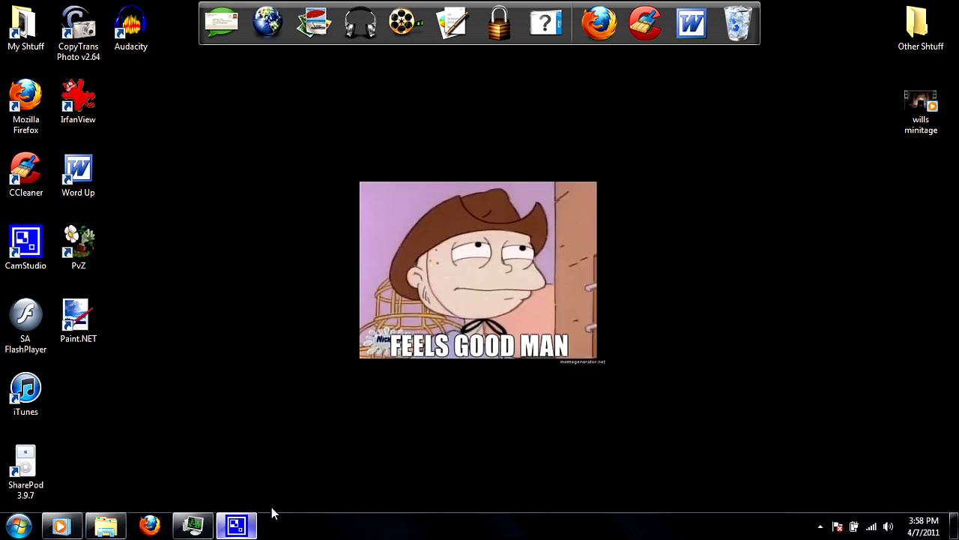
# Step: Relaunch CamStudio and show its Options menu, still recording audio from microphone
pyautogui.click(26, 247)
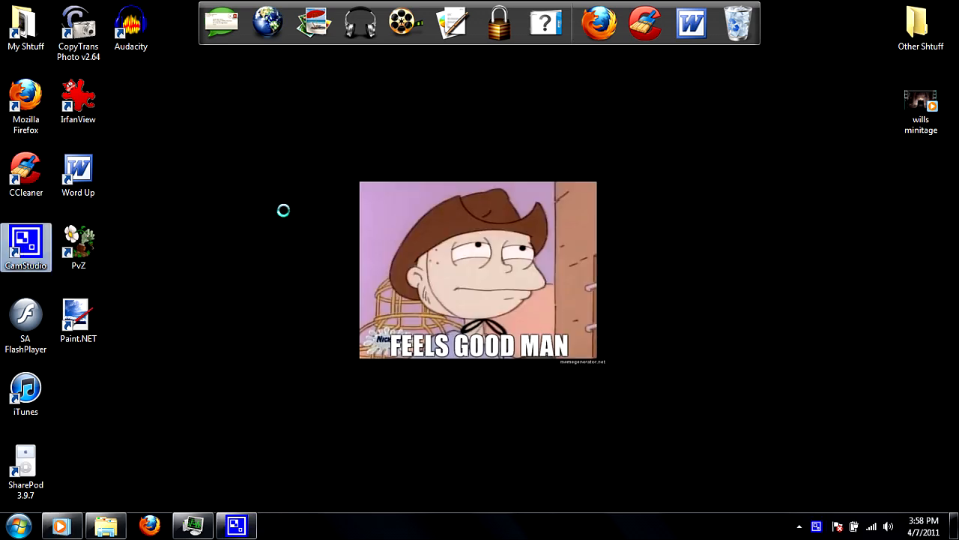
pyautogui.click(662, 165)
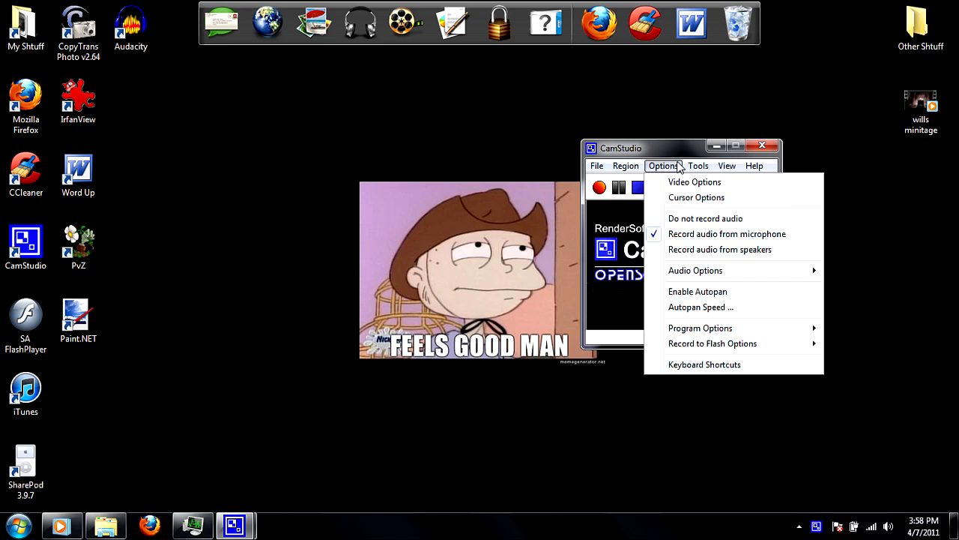
pyautogui.moveTo(617, 247)
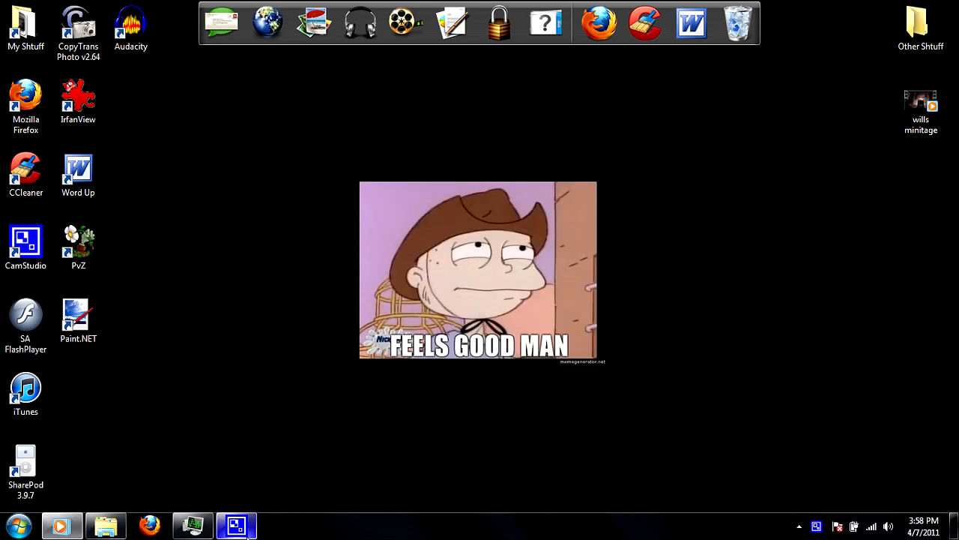
pyautogui.moveTo(784, 465)
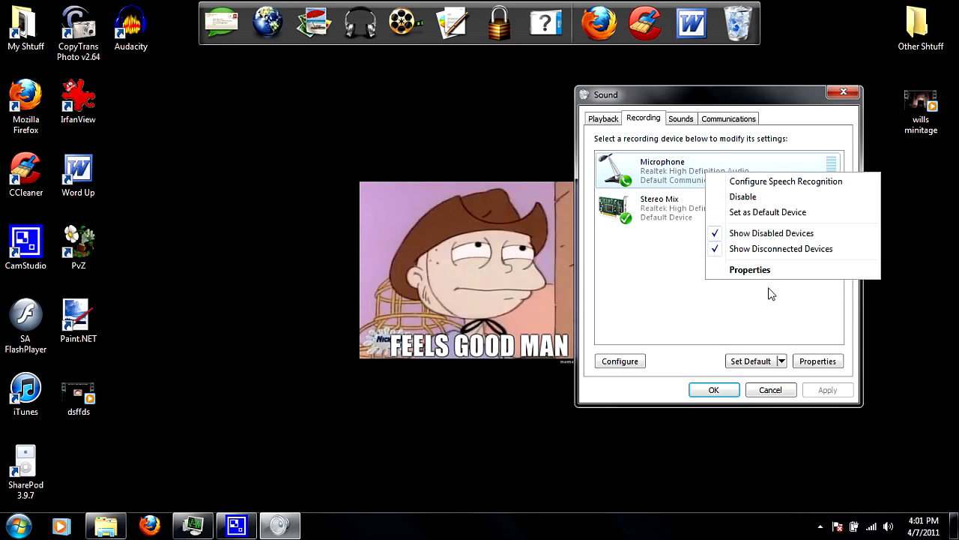
# Step: Review the Microphone's Listen properties, then close the Sound dialog with Stereo Mix default
pyautogui.click(750, 270)
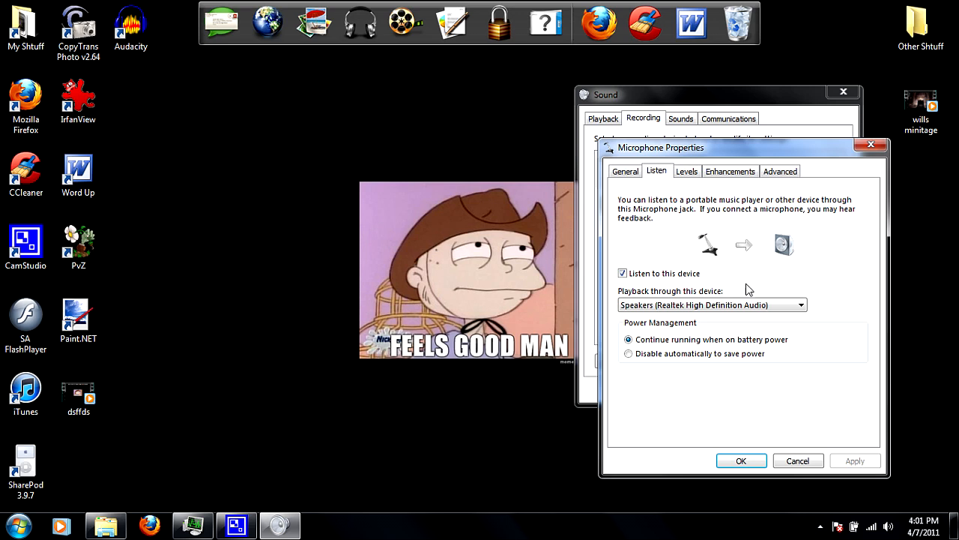
pyautogui.moveTo(744, 406)
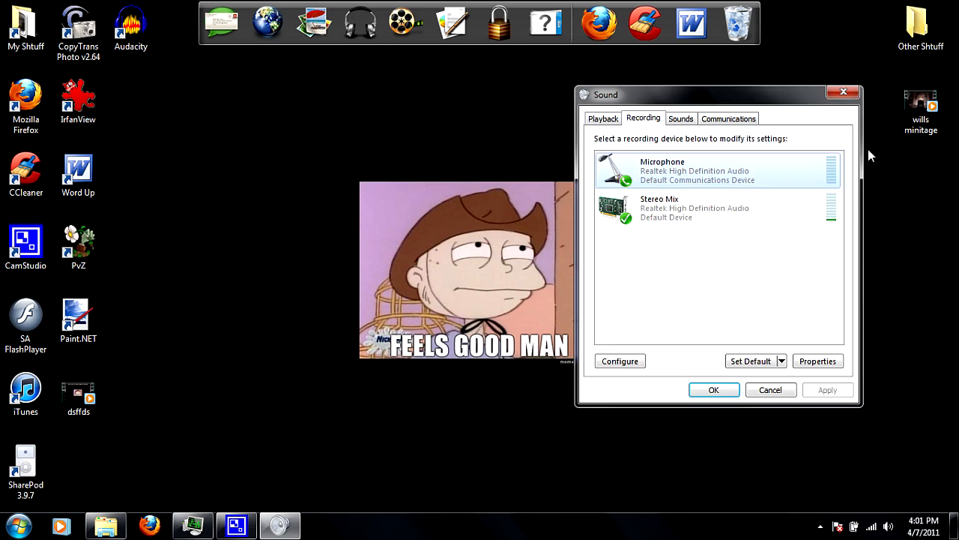
pyautogui.moveTo(772, 280)
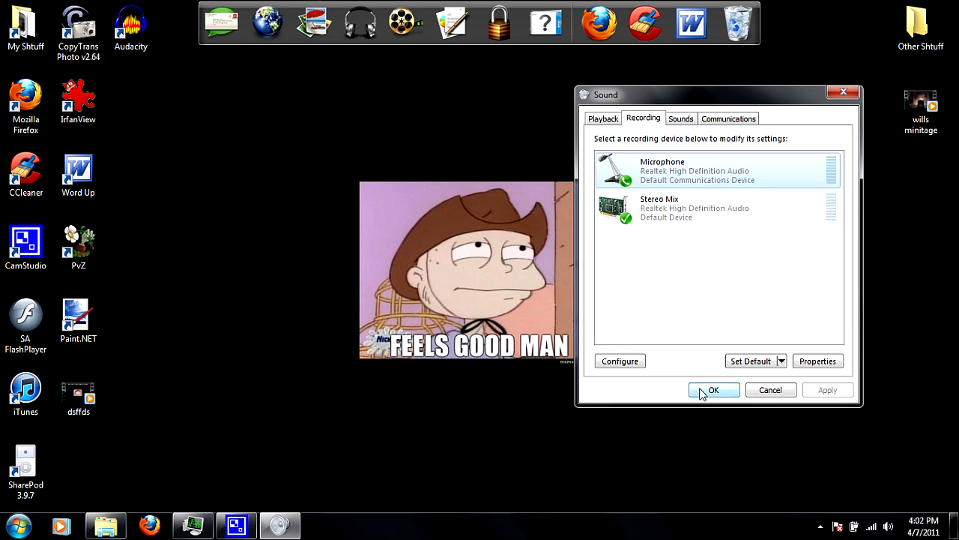
pyautogui.click(713, 390)
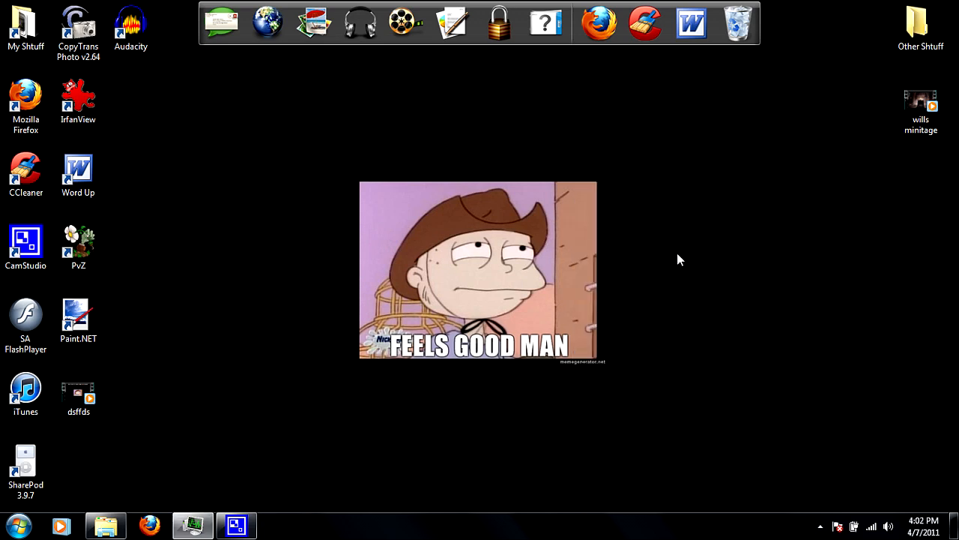